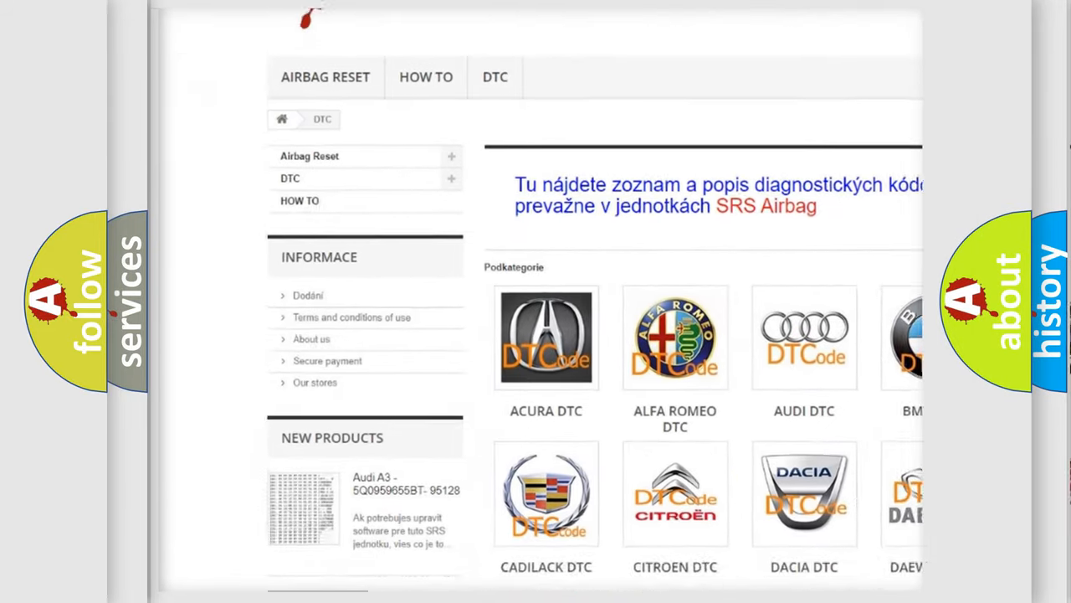
scroll("down", 3)
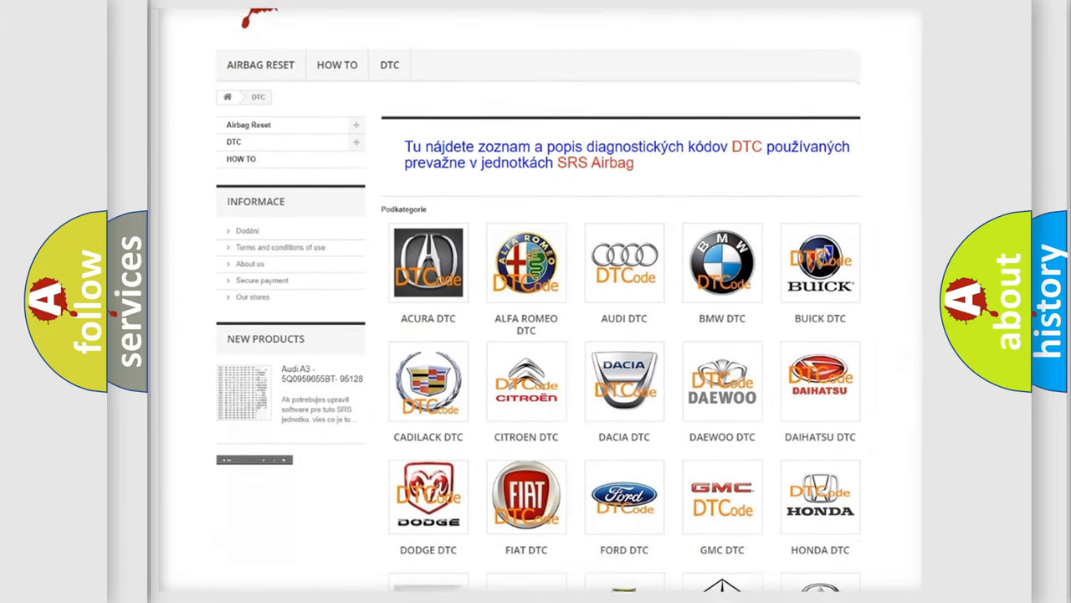
scroll("down", 3)
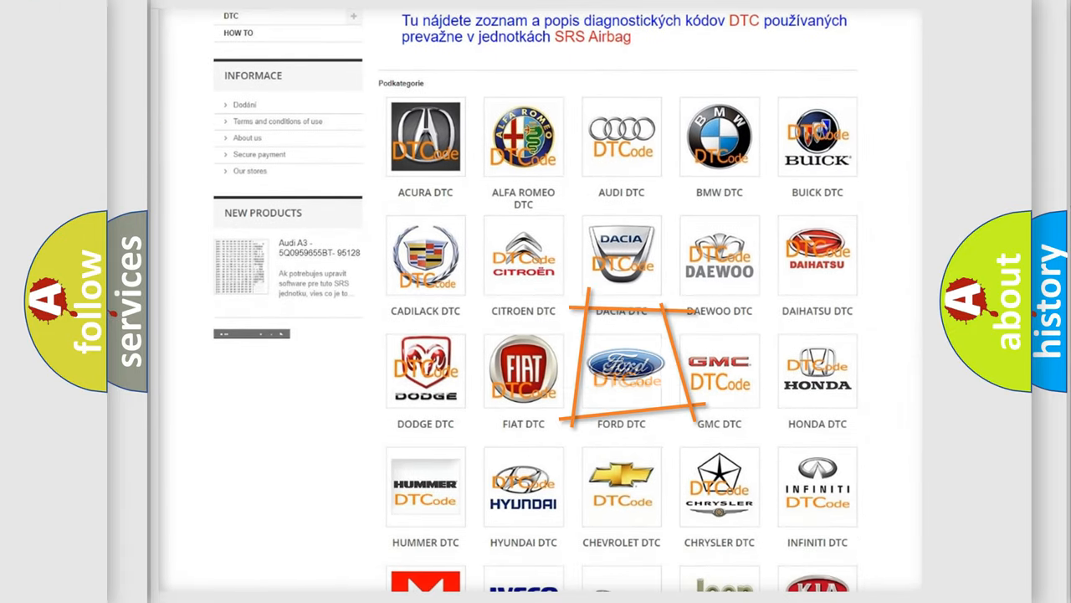